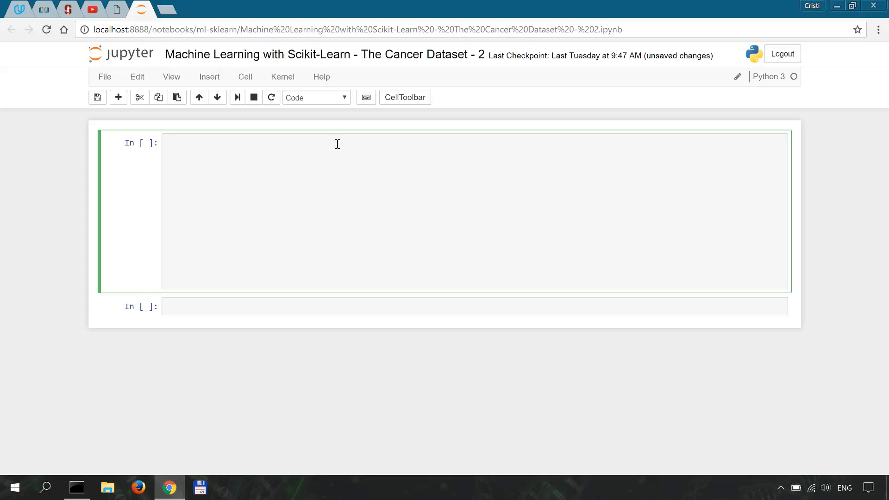
Draft pip install lines for scikit-learn and matplotlib in the empty first cell.
left_click(165, 143)
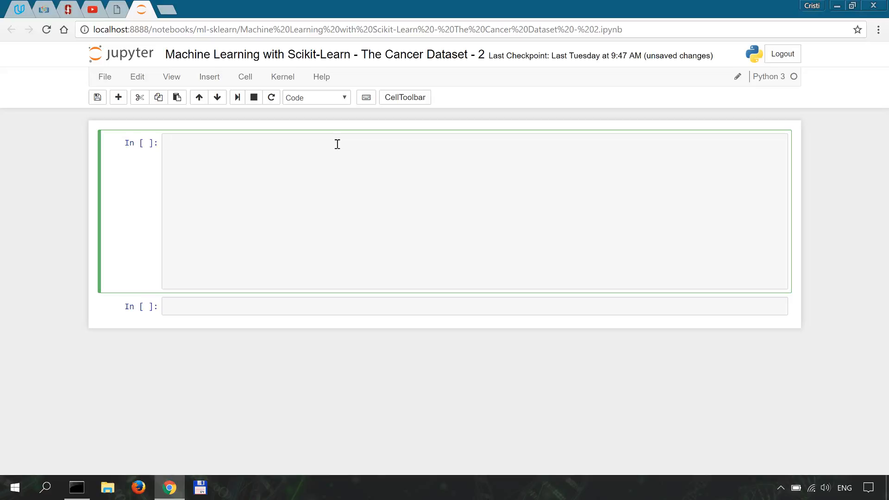
left_click(227, 143)
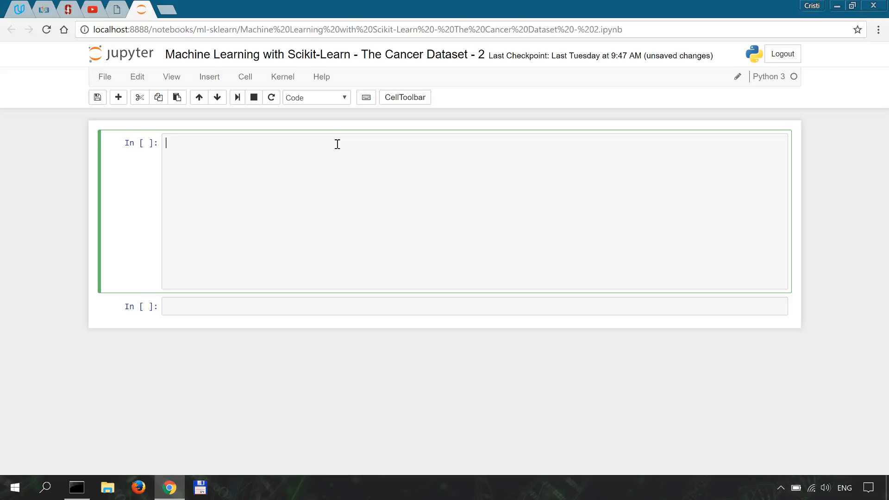
type("pip install s")
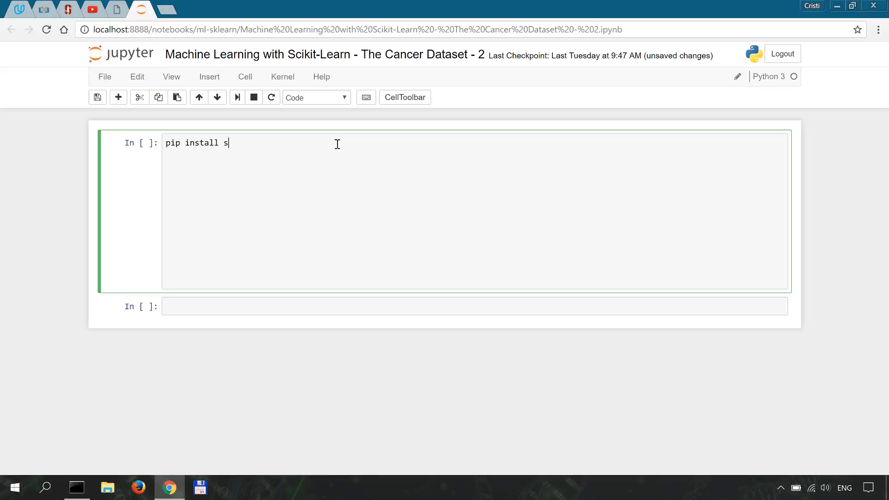
type("cikit-learn")
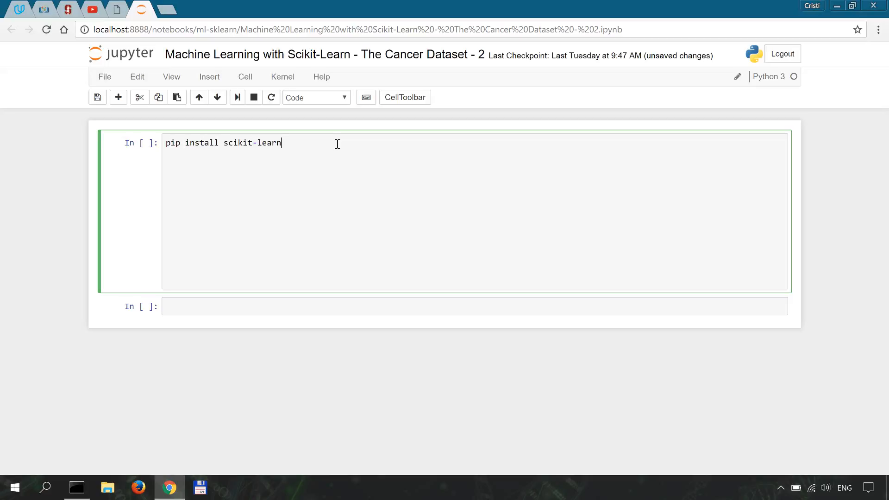
key("enter")
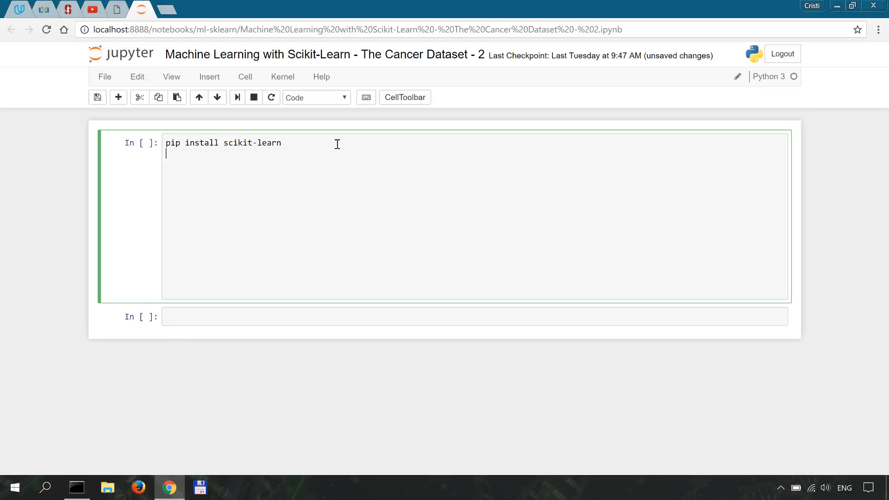
type("ppip")
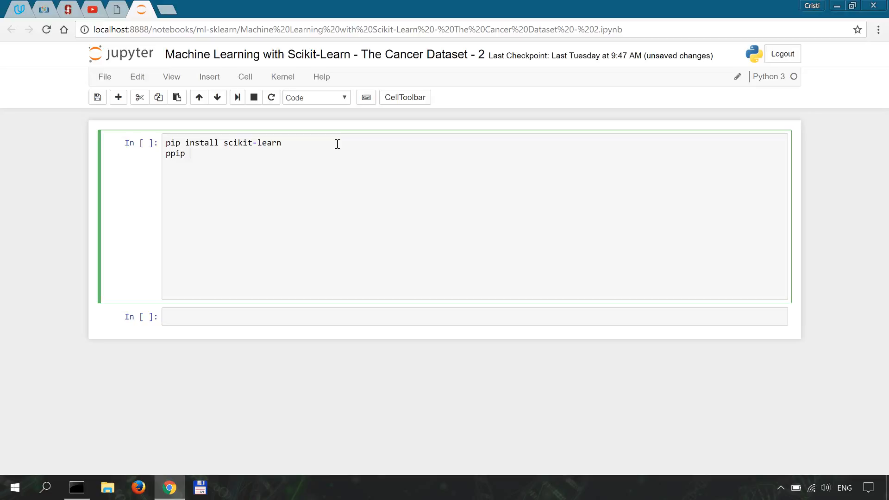
type("pip ins")
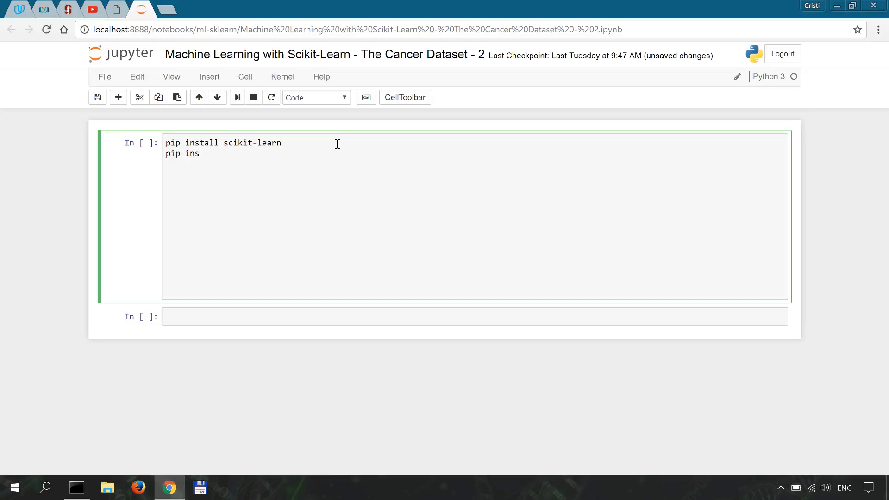
type("tall matpl")
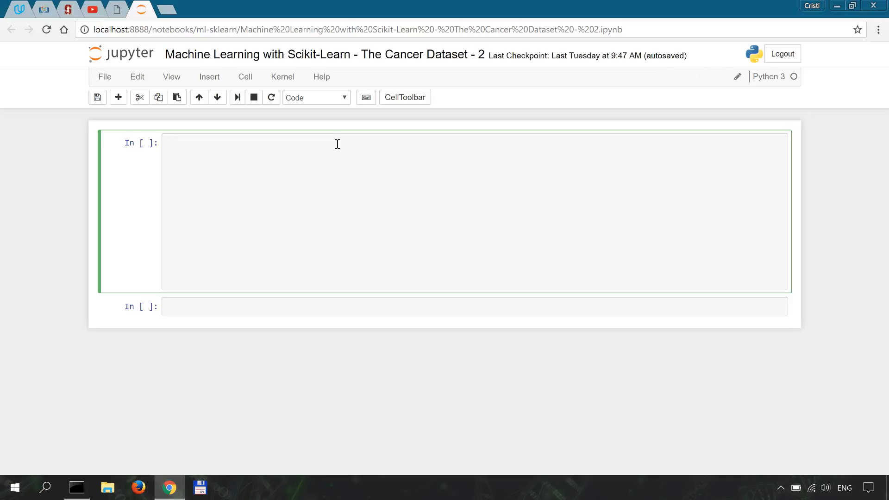
Type 'from sklearn.datasets import load_breast_cancer' and delete the stray trailing letters.
type("from sk")
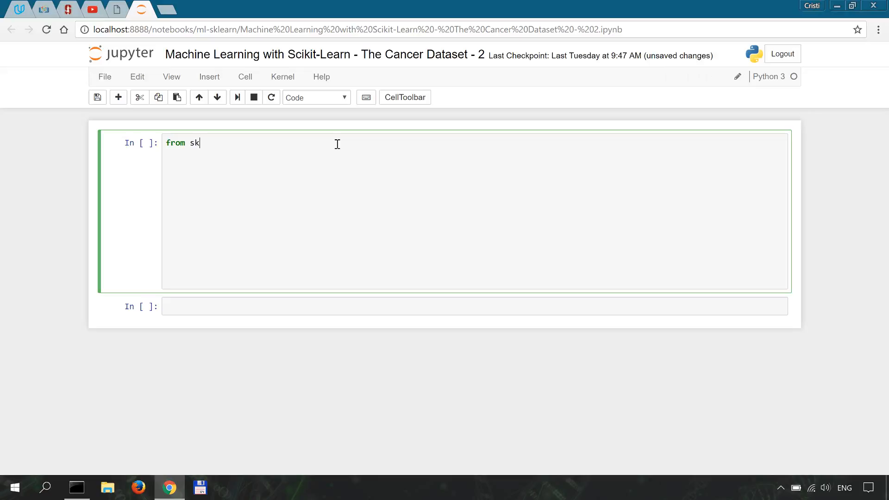
type("learn.data")
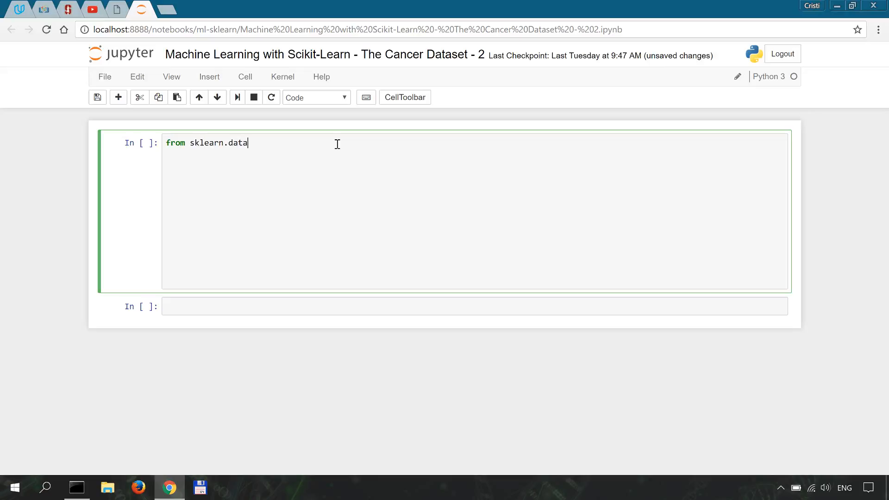
type("sets import l")
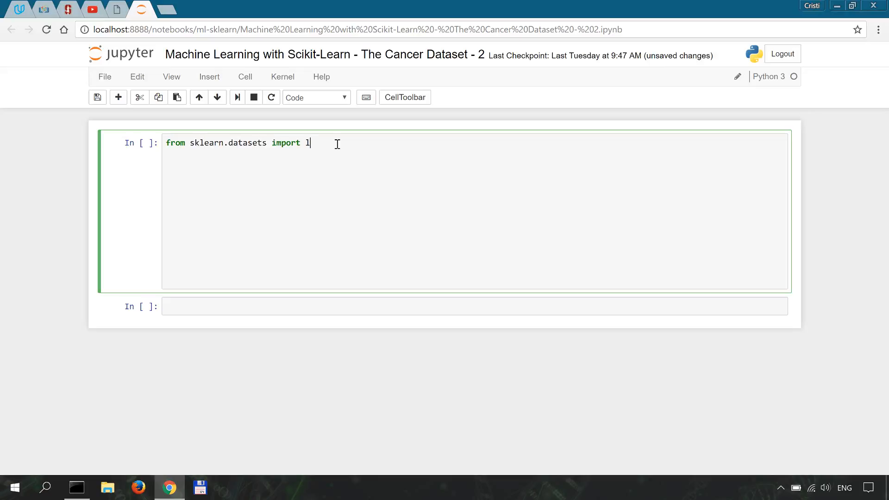
type("oad_brea")
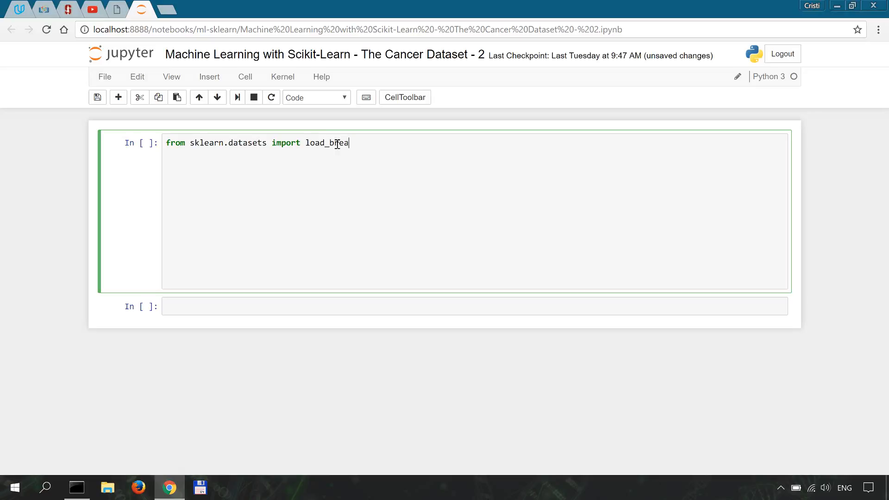
type("st")
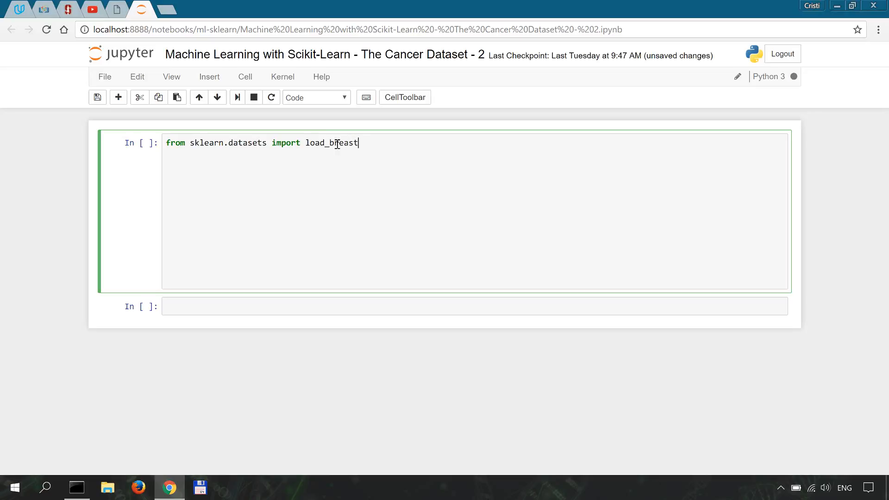
type("_cancerst")
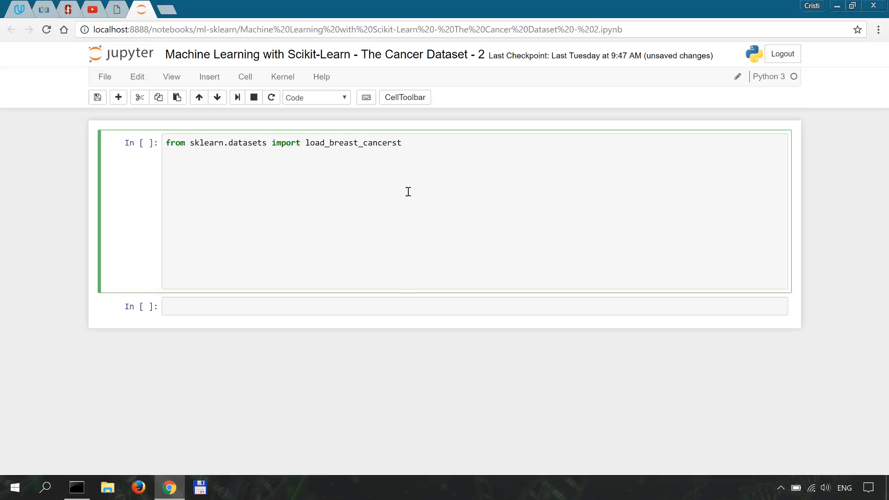
key("BackSpace")
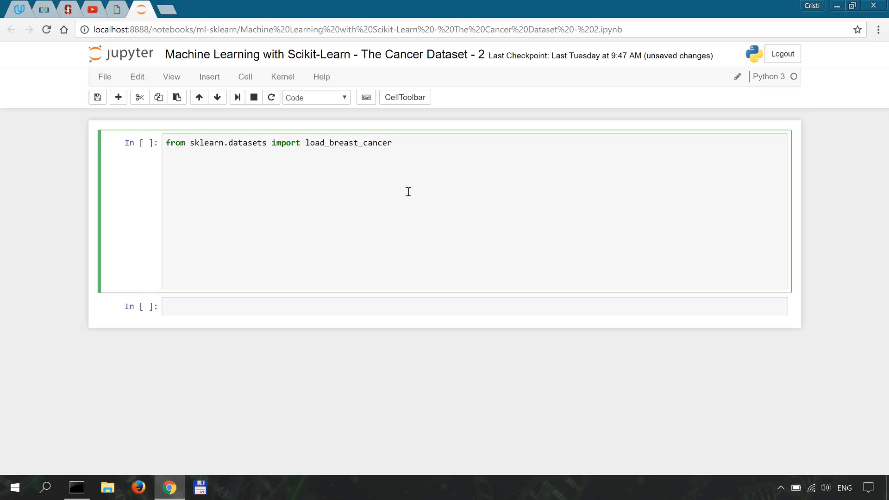
left_click(393, 143)
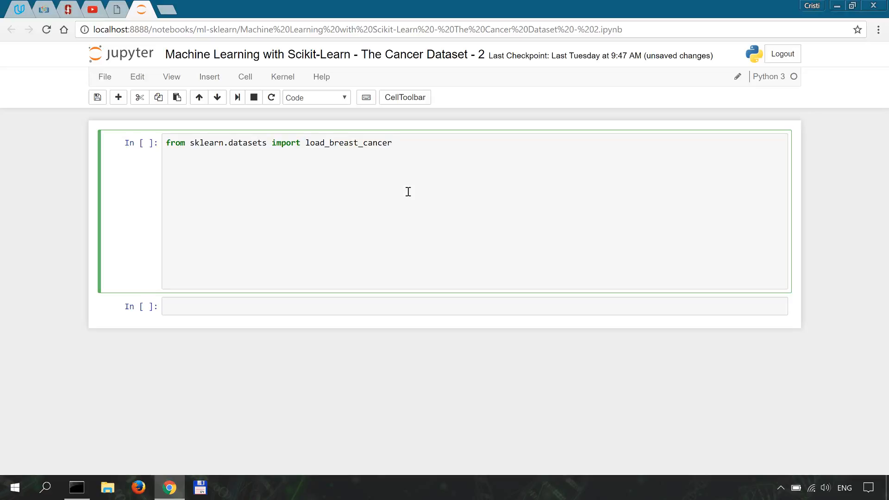
Add 'from sklearn.neighbors import KNeighborsClassifier', completing the class name via autocomplete.
type("from sklear")
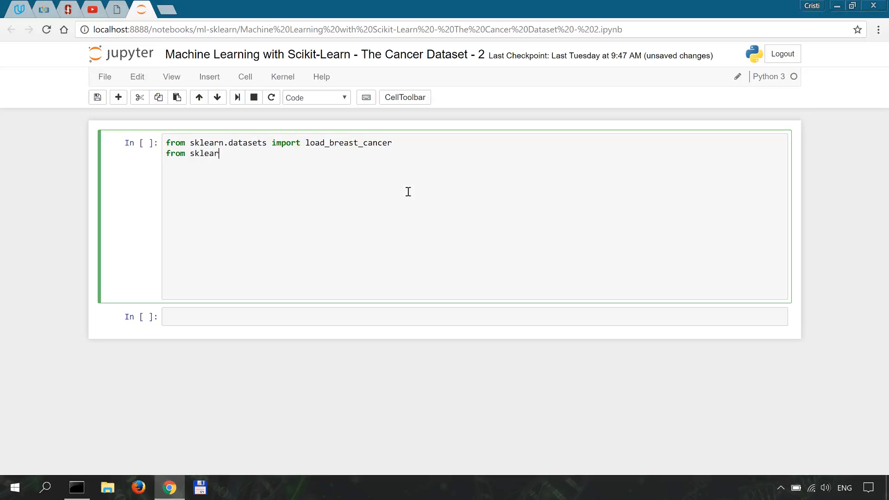
type("n.")
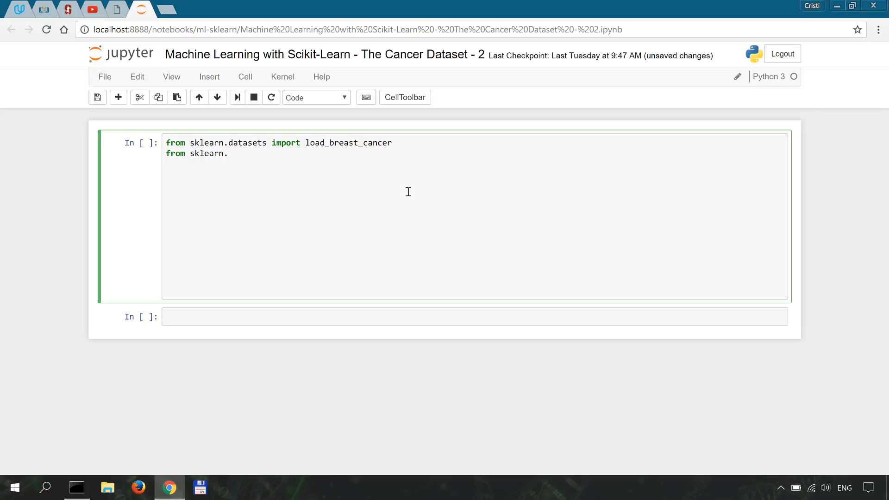
type("neighbors")
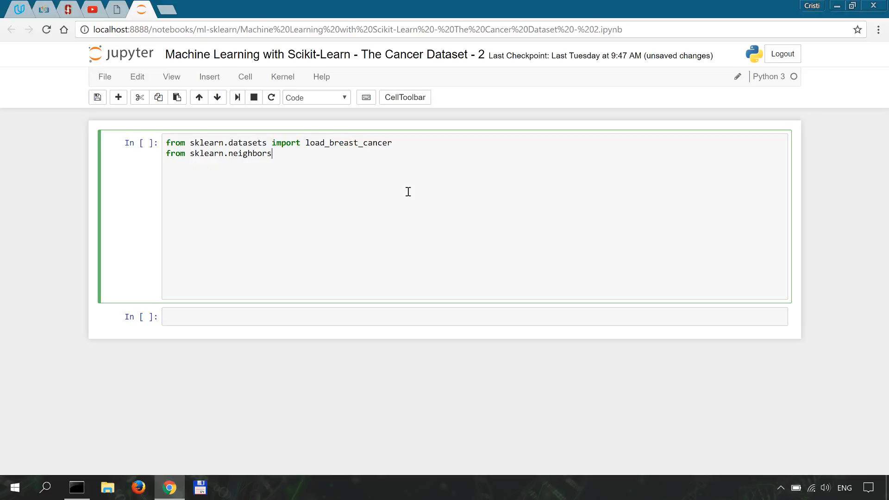
type("import")
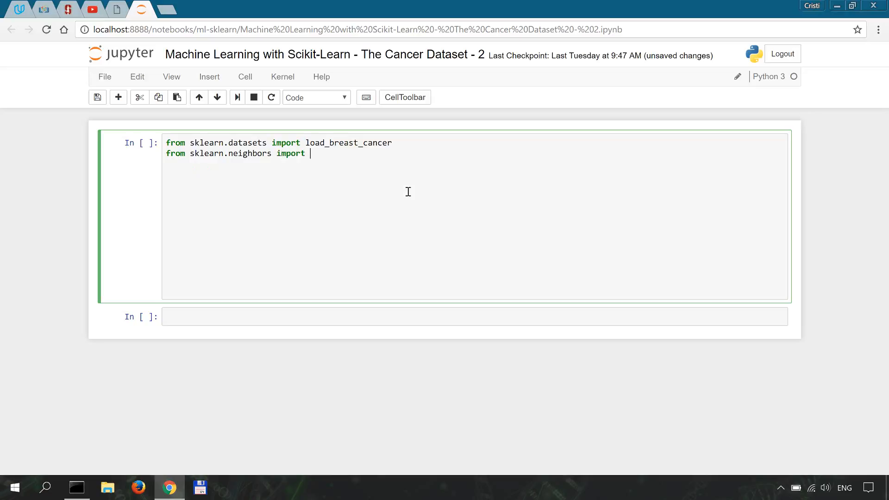
type("Kne")
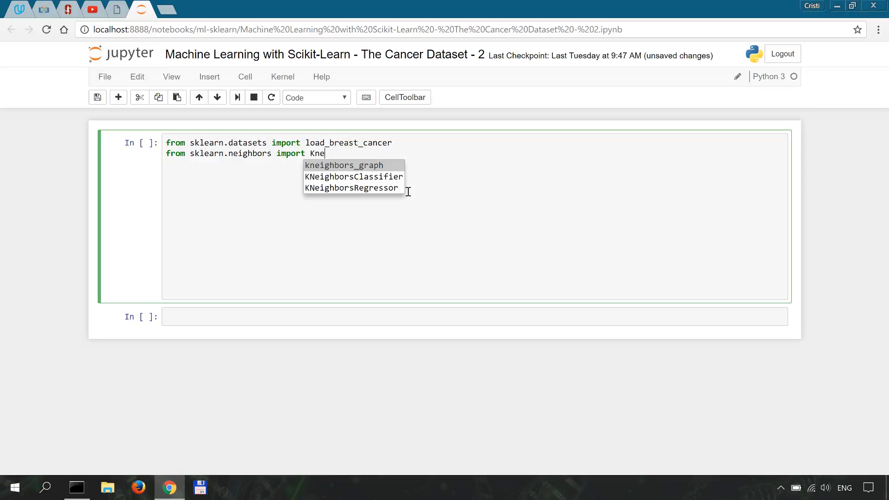
left_click(353, 177)
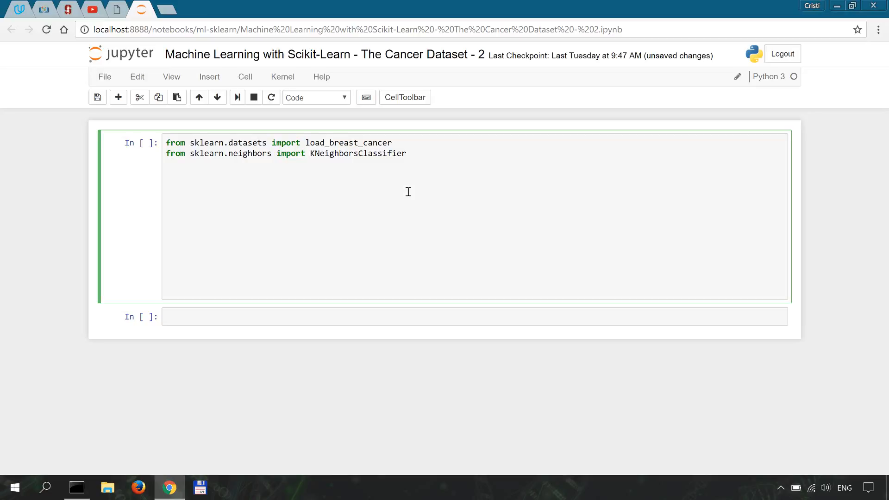
left_click(407, 153)
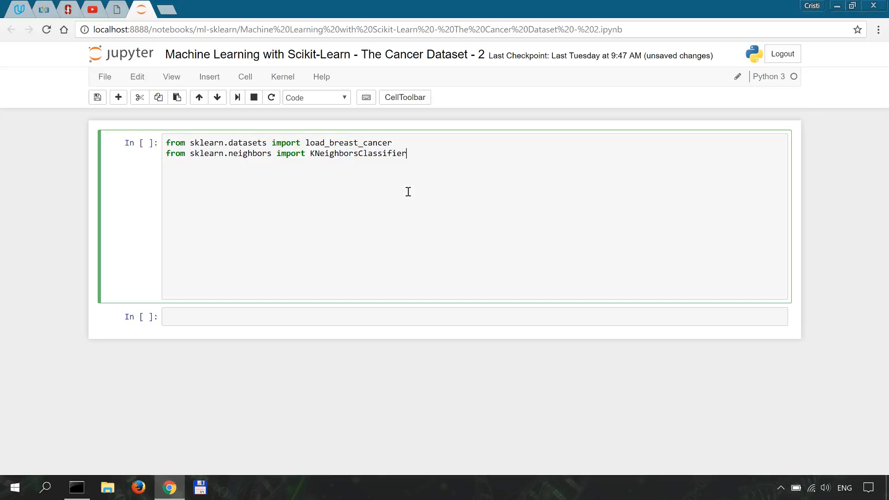
Type 'from sklearn.model_selection import train_test_split' on the third line of the cell.
type("from s")
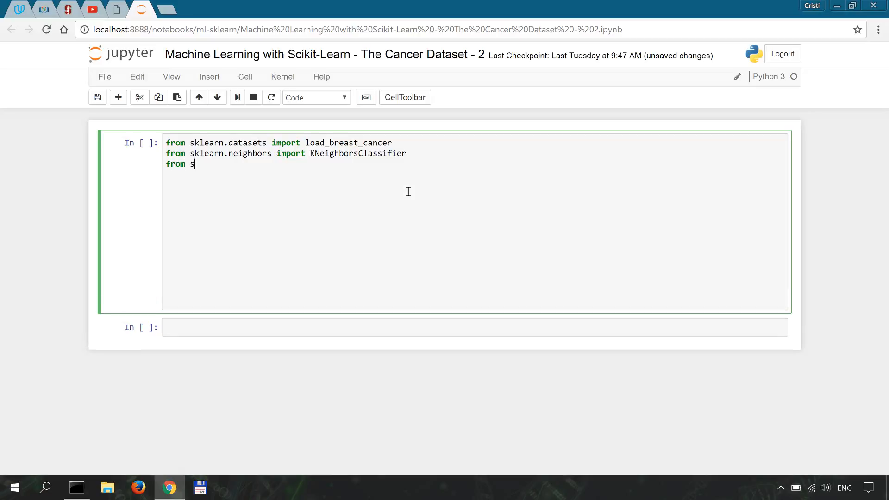
type("kl")
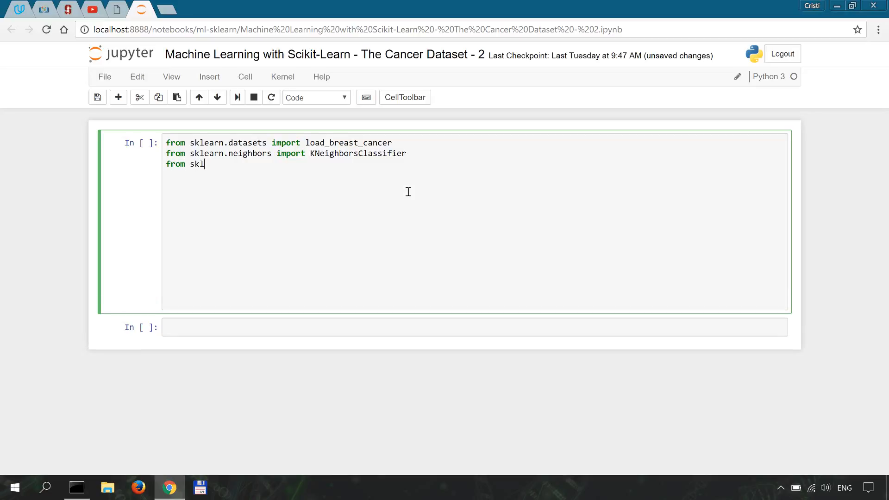
type("earn.")
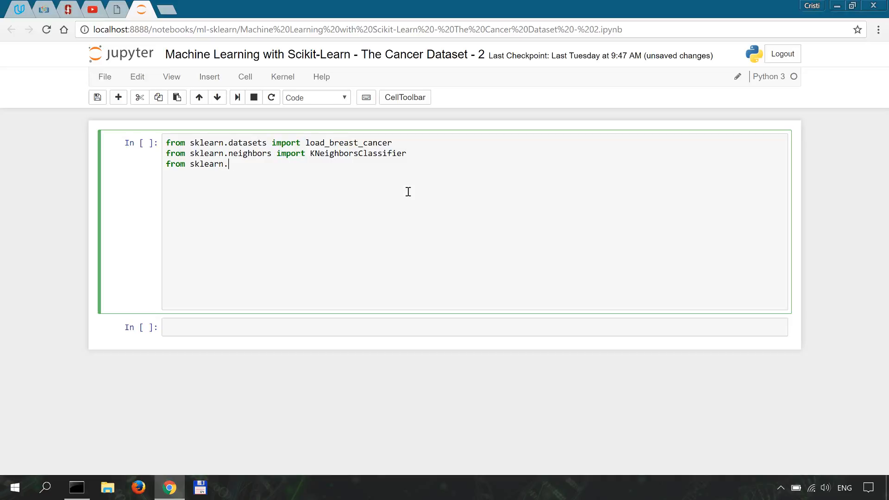
type("model")
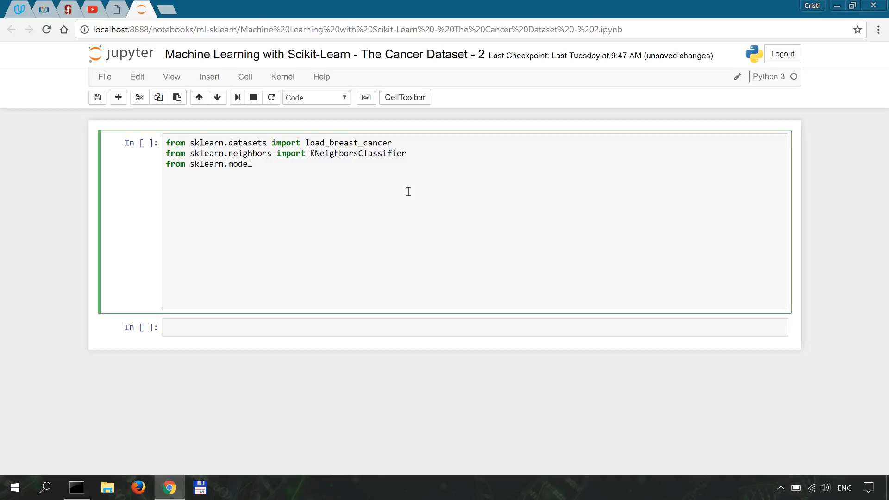
type("_selection")
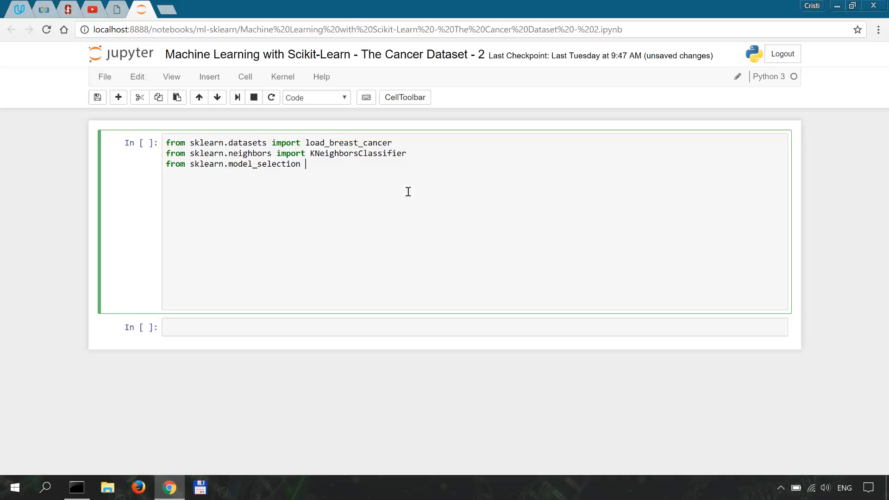
type("import train_test_split")
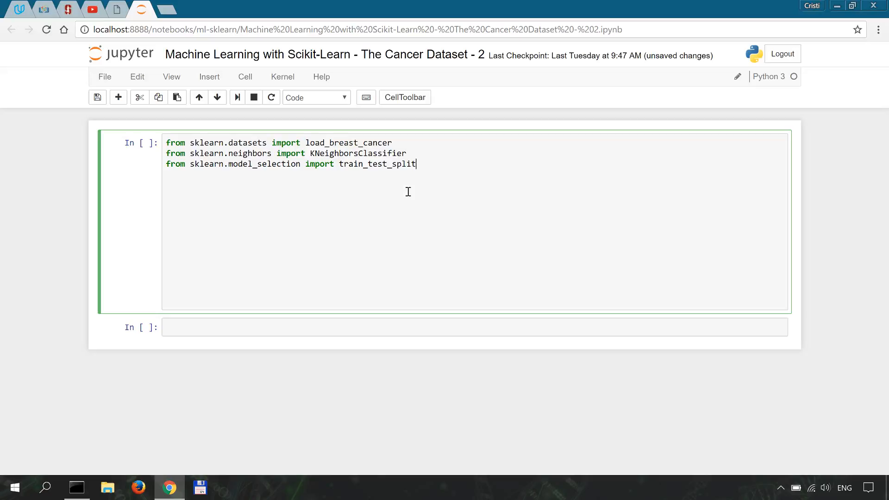
Add the line 'import matplotlib.pyplot as plt' below the sklearn imports.
key("enter")
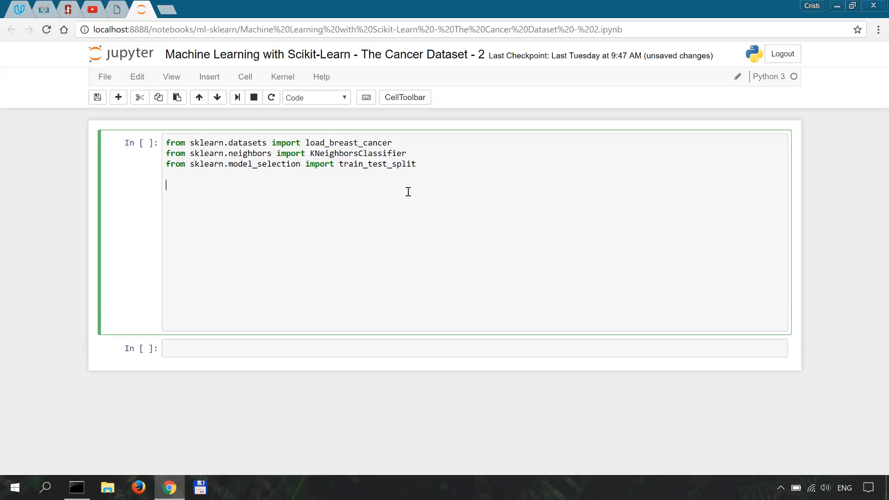
type("import matplotlib.")
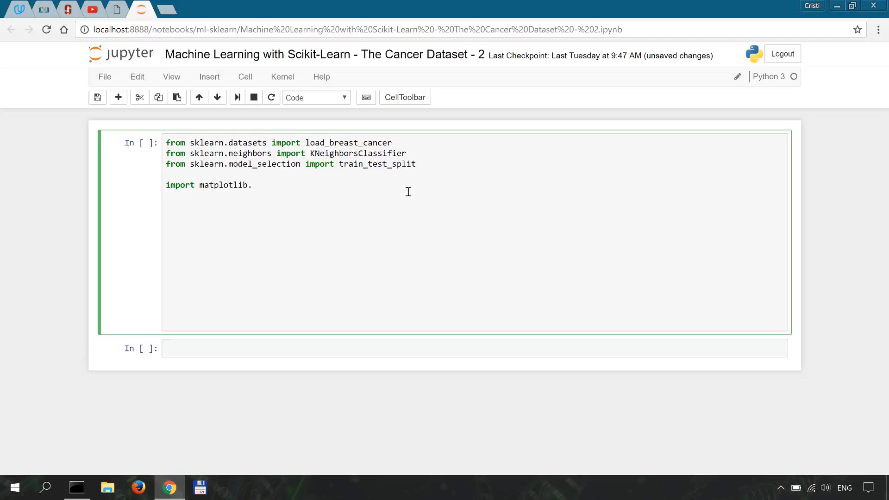
type("pyplot as")
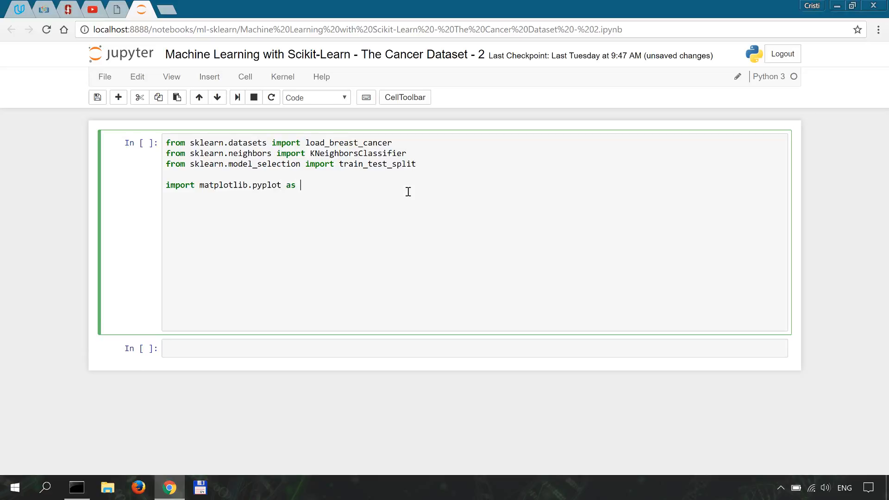
type("plt")
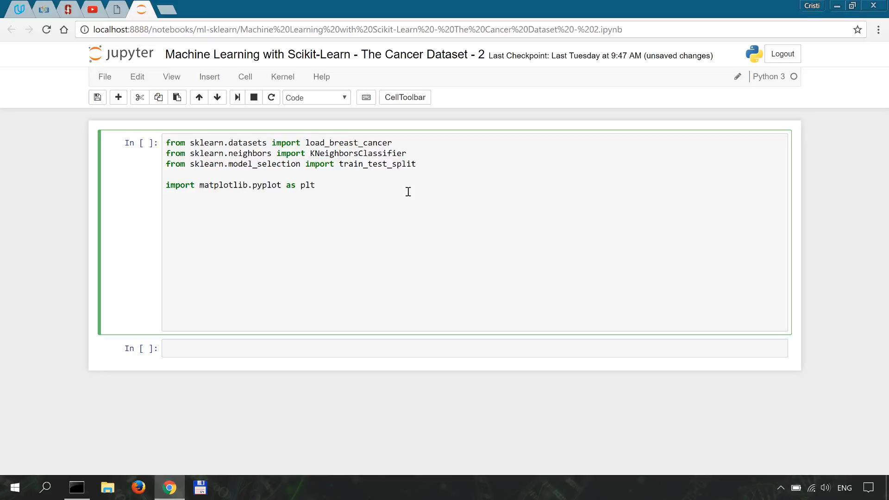
left_click(313, 185)
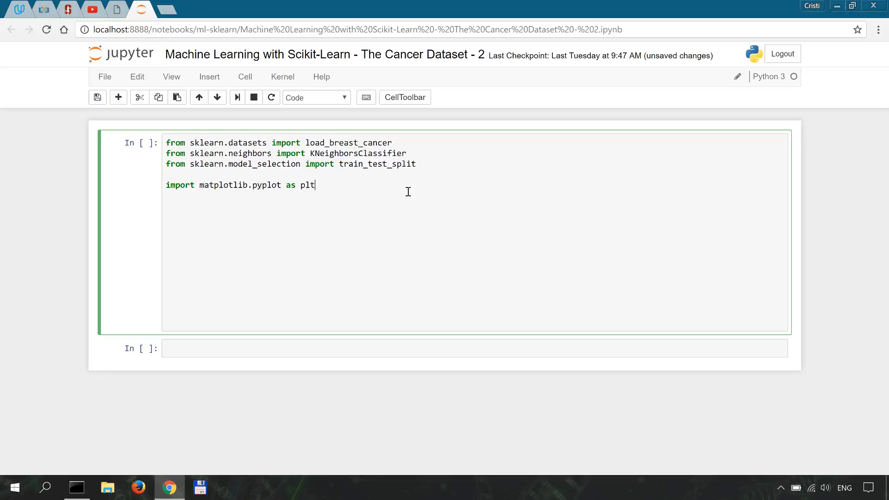
Add a '%matplotlib inline' line after the pyplot import.
key("enter")
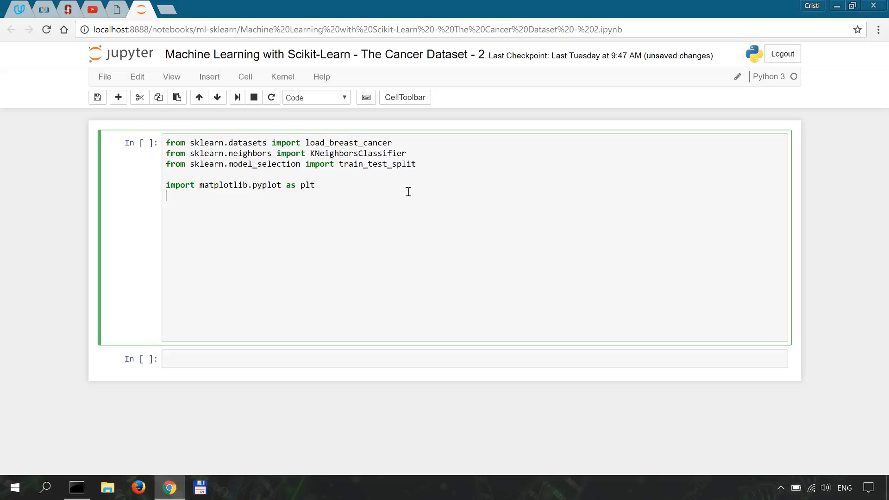
type("#")
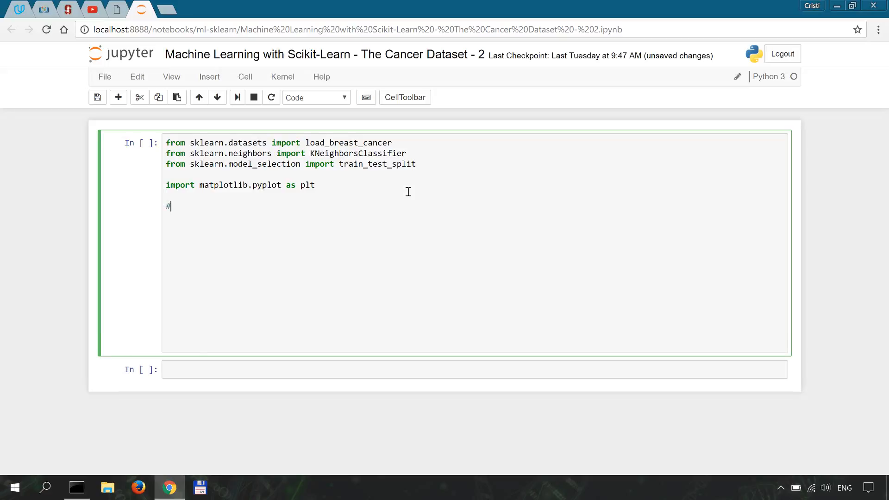
type("%")
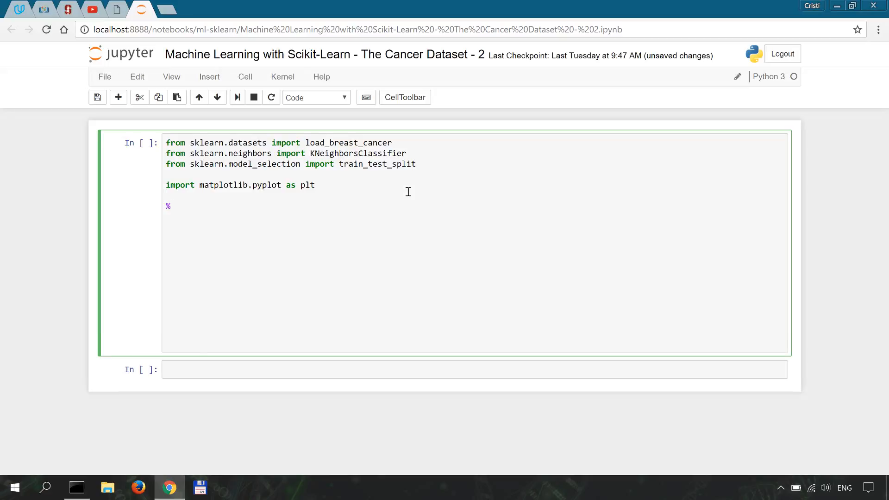
type("matplotlib inli")
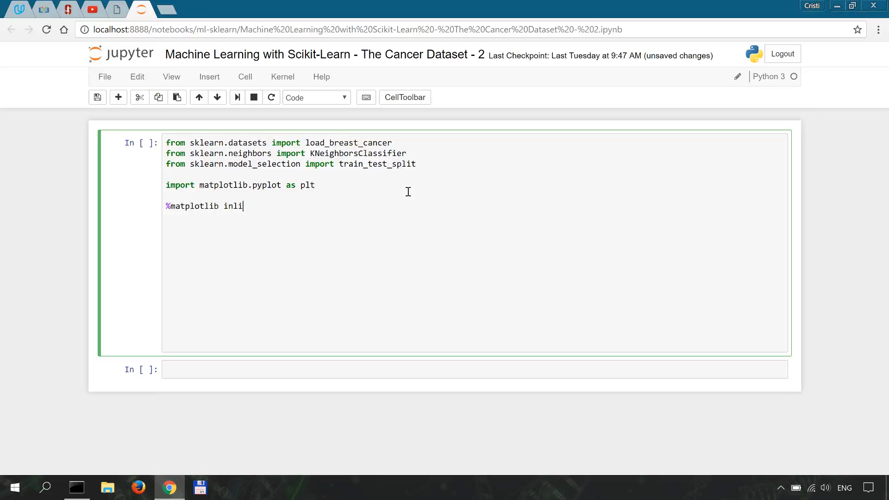
type("ne")
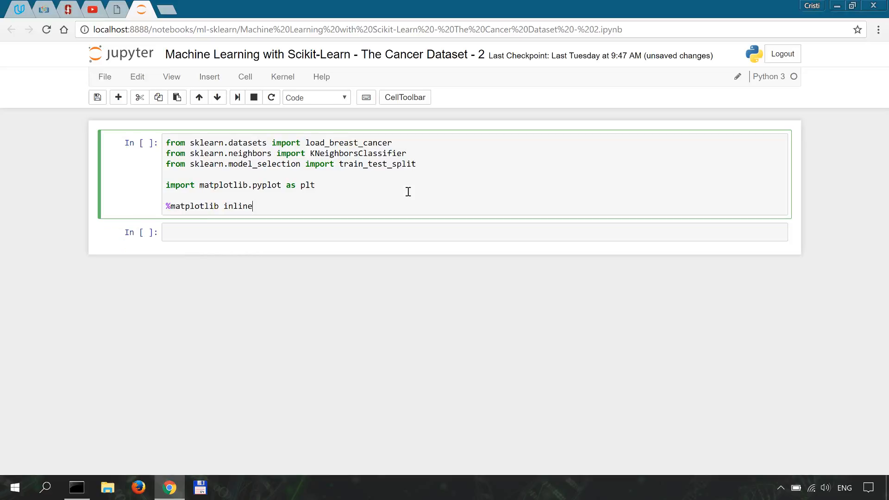
Execute the import cell with Shift+Enter, creating an empty cell below.
key("shift+enter")
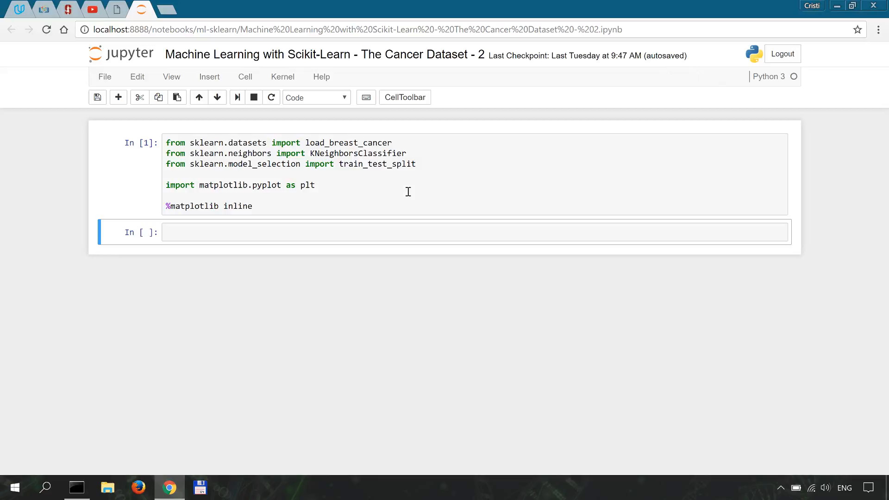
mouse_move(401, 232)
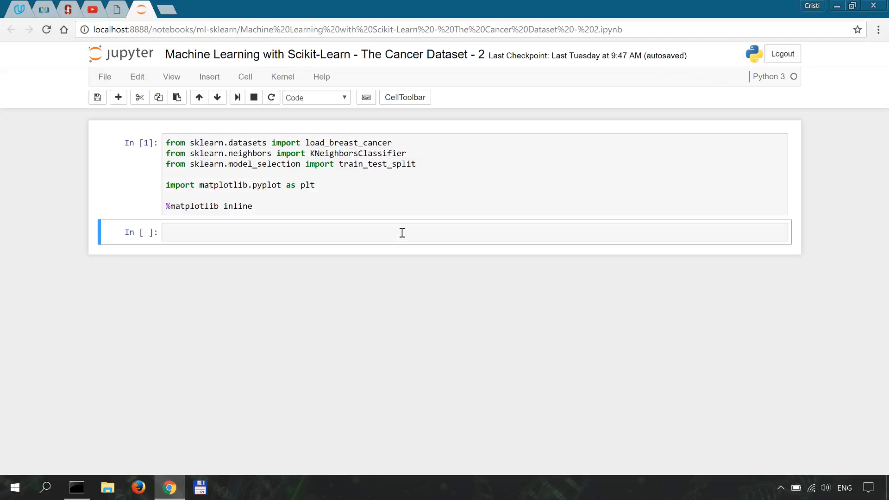
Enter 'cancer = load_breast_cancer()' and 'print(cancer.DESCR)' on two lines of the new cell.
type("cancer = load_breast_cancer")
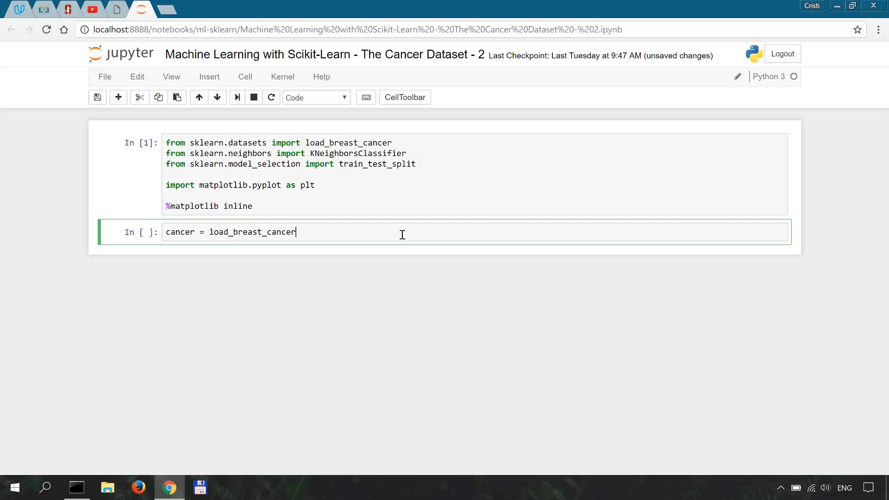
type("()")
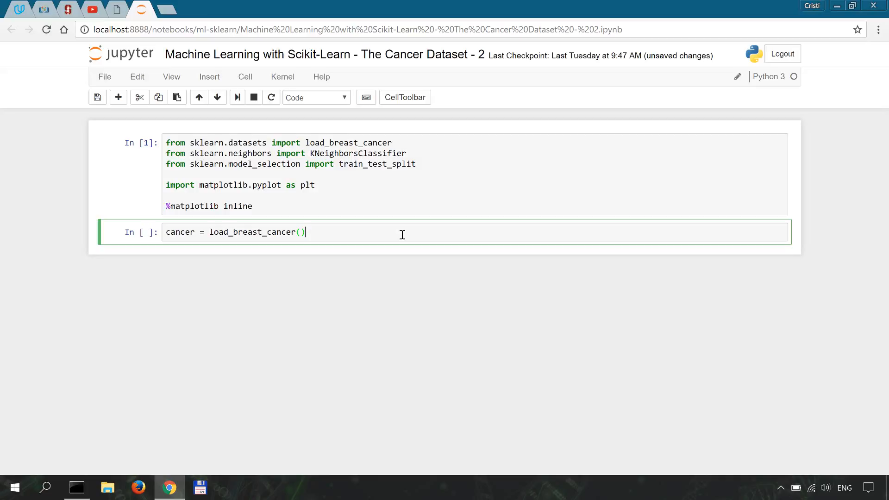
key("enter")
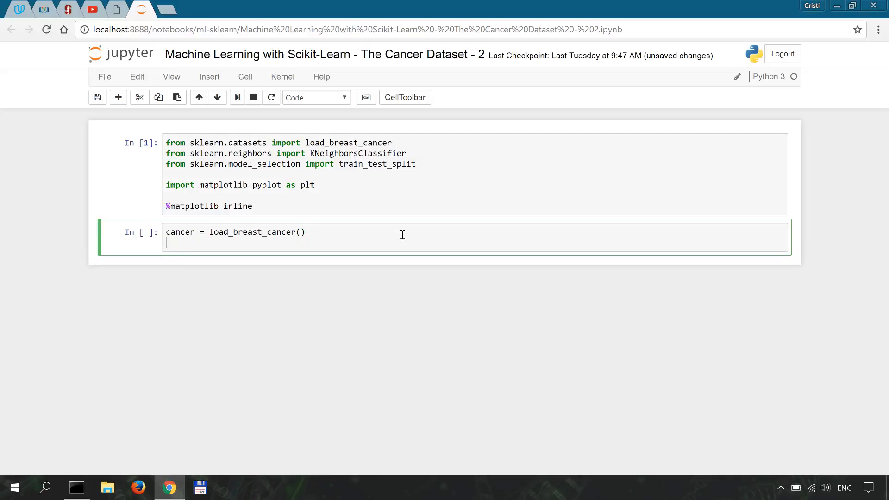
type("print(canc)")
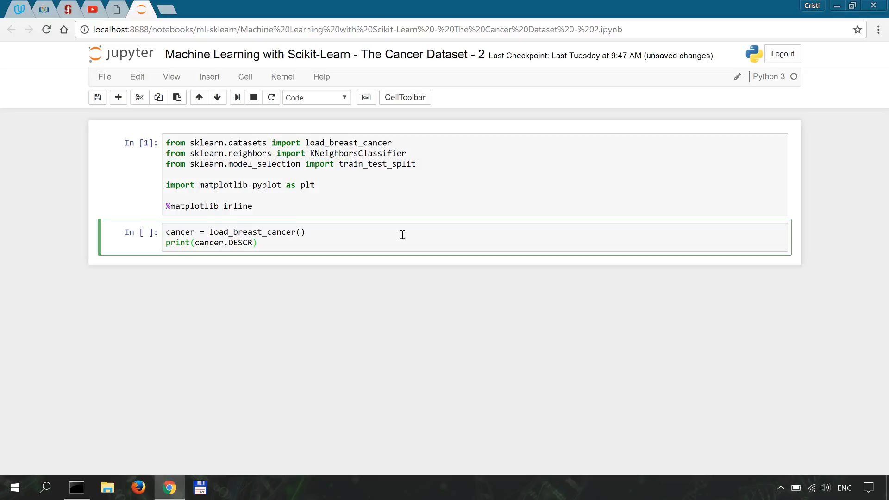
Run the cell and scroll through the printed Breast Cancer Wisconsin description.
key("Shift+Enter")
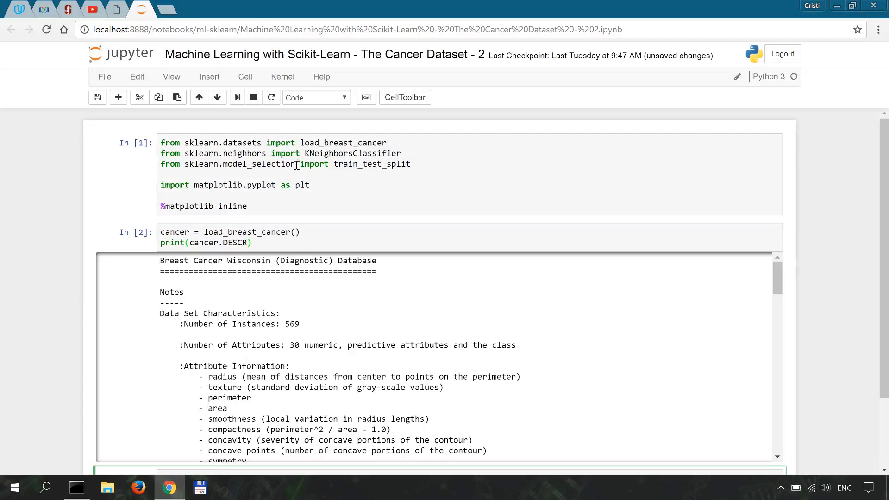
scroll("down", 3)
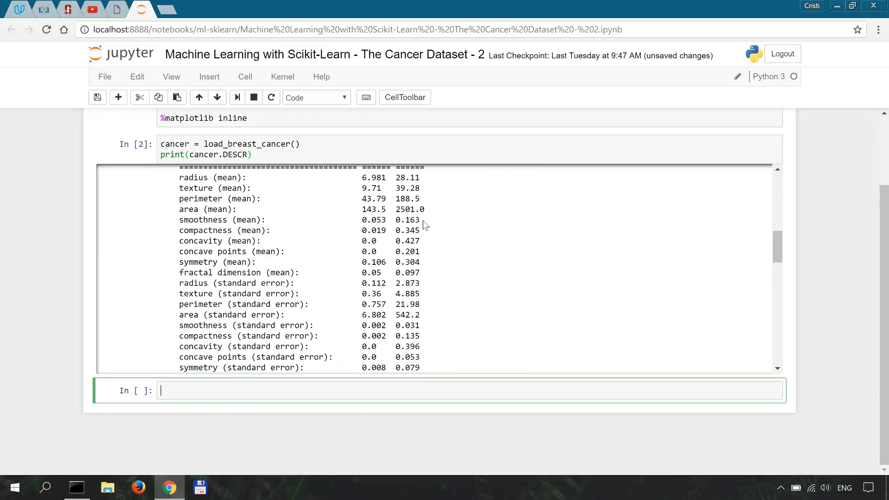
scroll("down", 3)
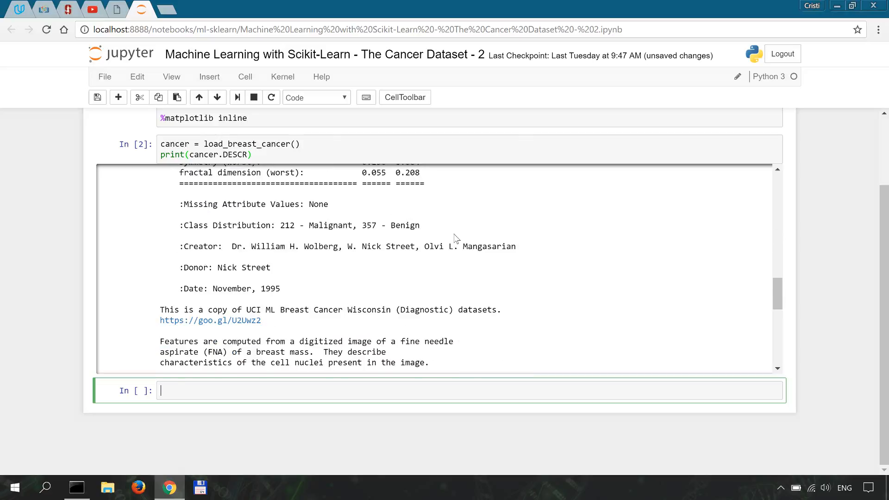
scroll("down", 3)
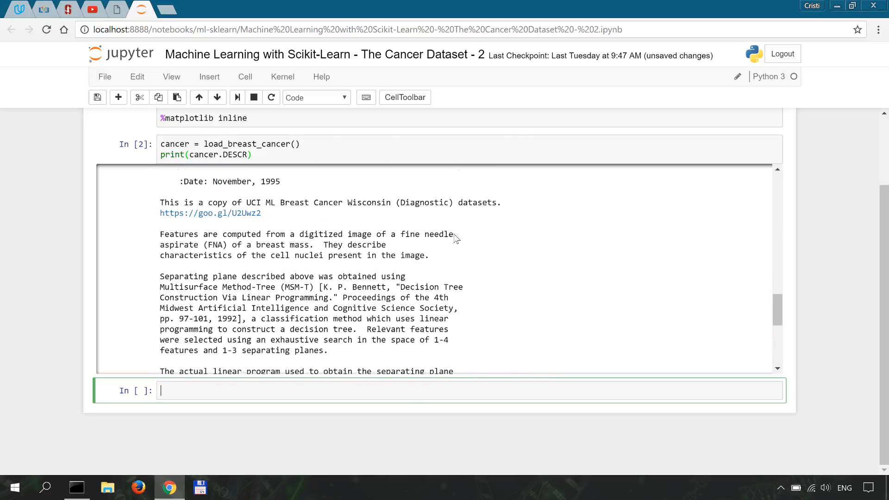
scroll("down", 3)
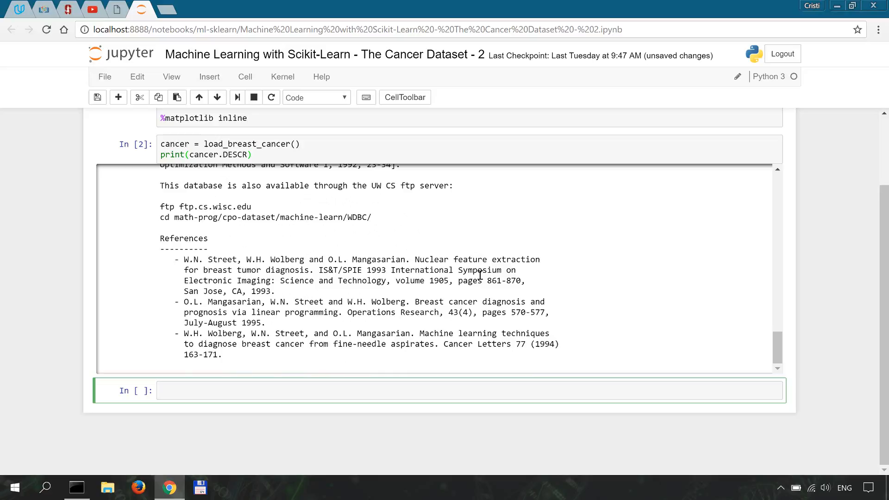